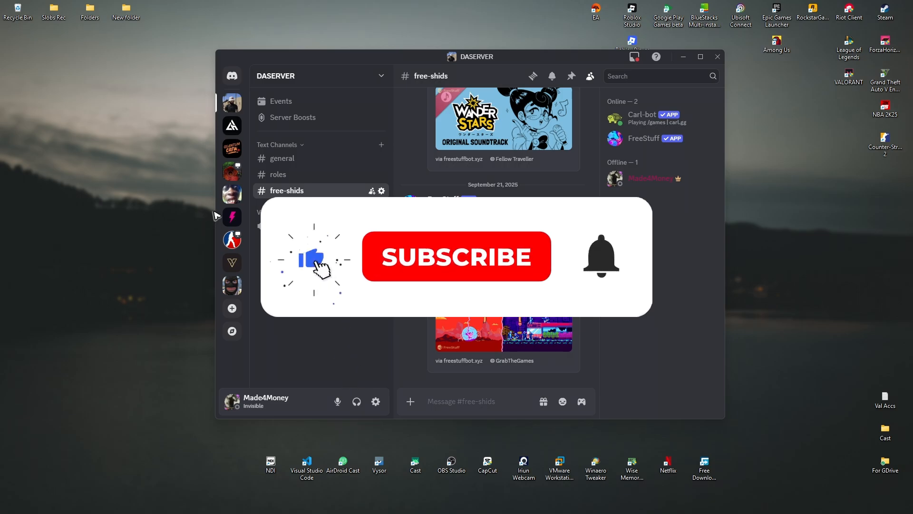
Step: Bring the OBS Studio window to the front over the Discord server chat
click(456, 257)
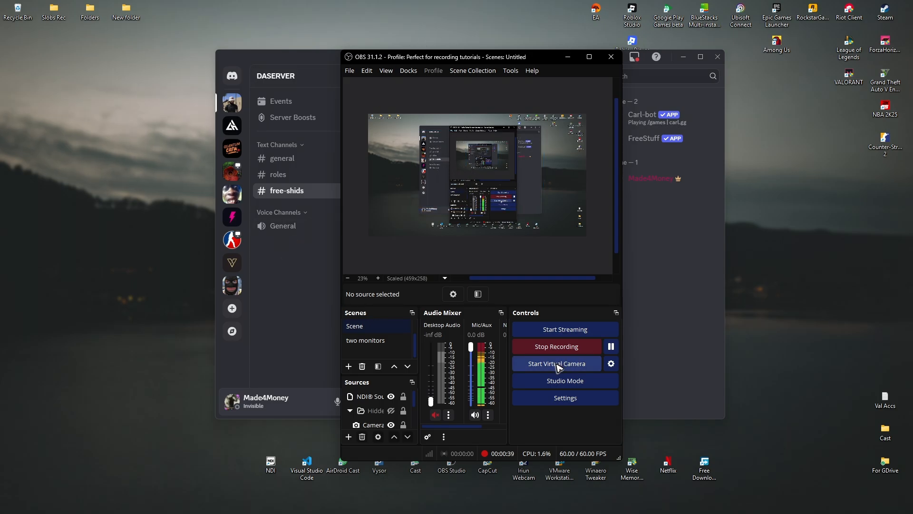
Step: Start the OBS virtual camera and join the server's General voice channel
click(556, 363)
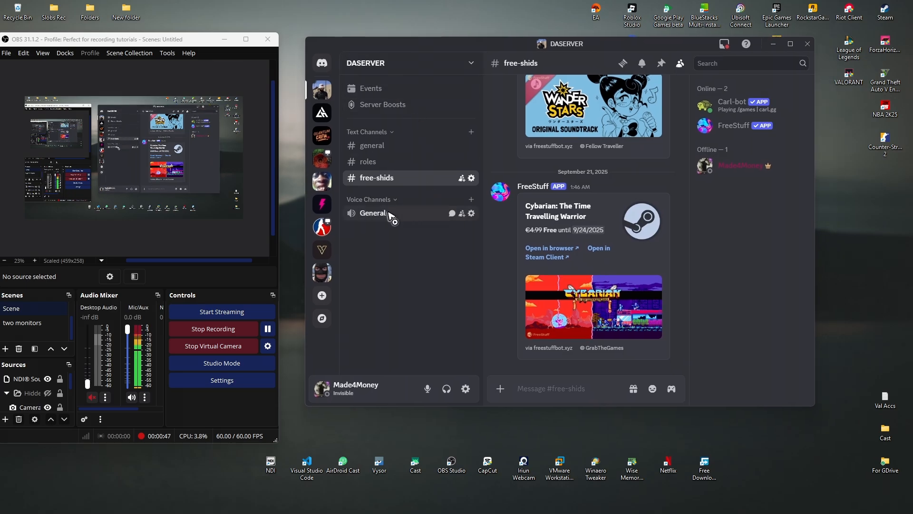
click(373, 212)
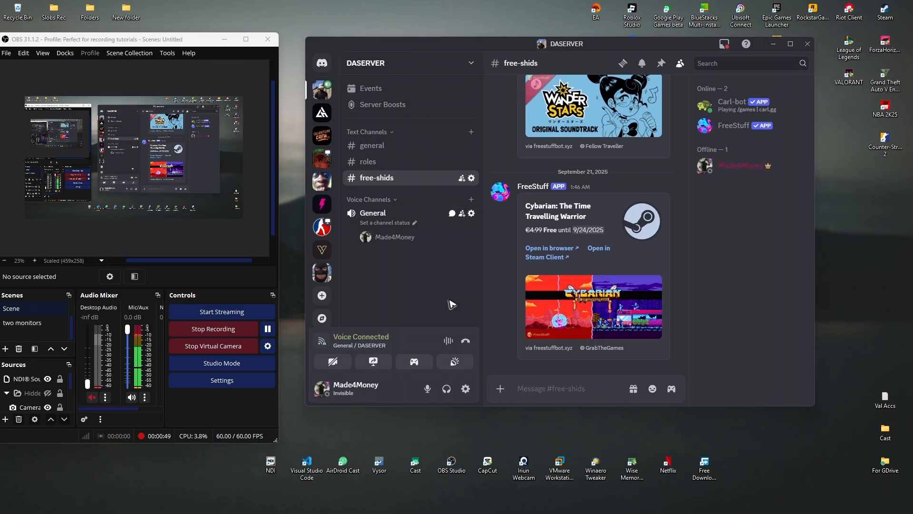
mouse_move(373, 362)
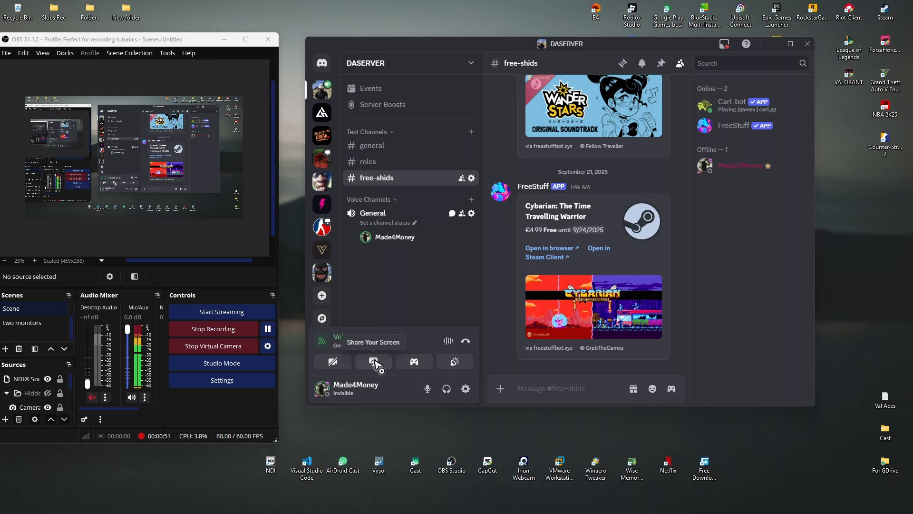
Step: Begin a screen share from the Devices list using OBS Virtual Camera as the source
click(373, 362)
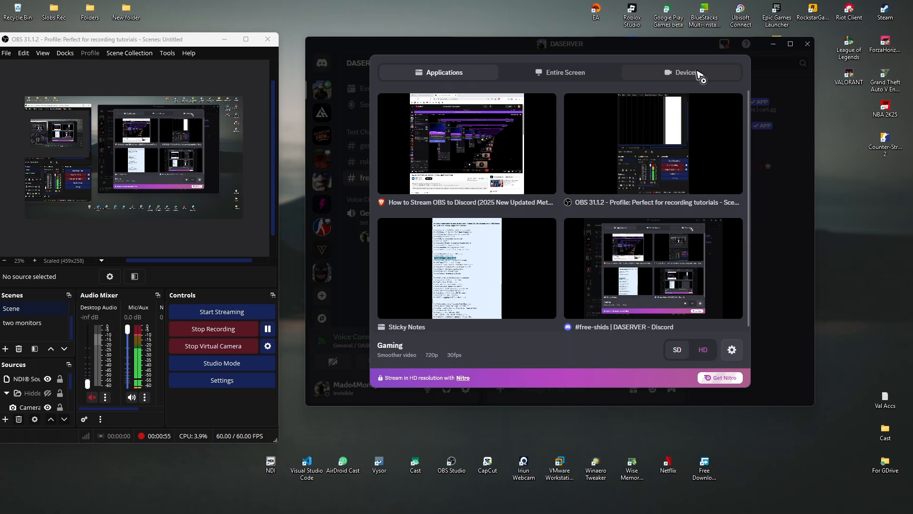
click(681, 73)
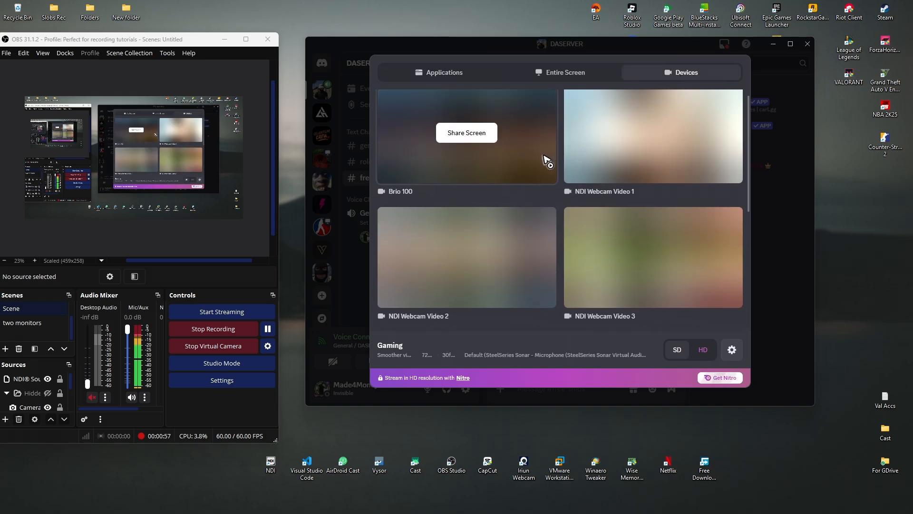
scroll(down, 3)
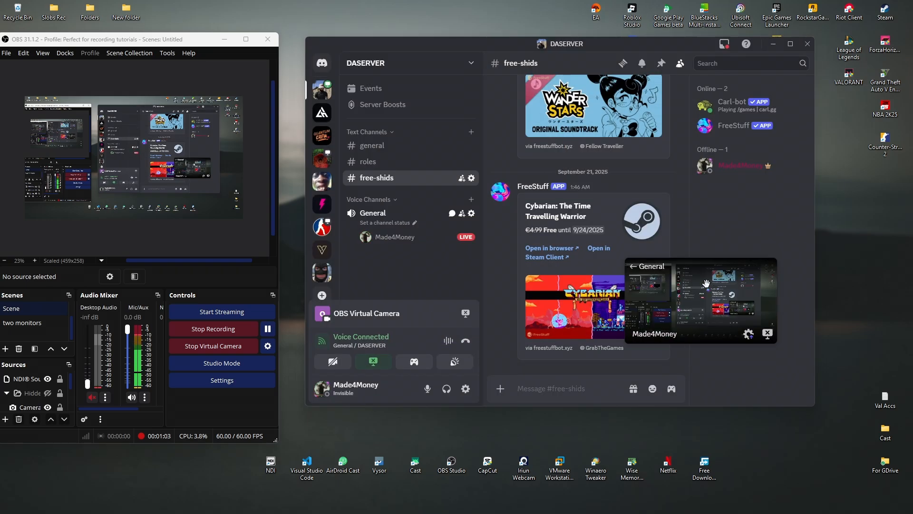
mouse_move(676, 305)
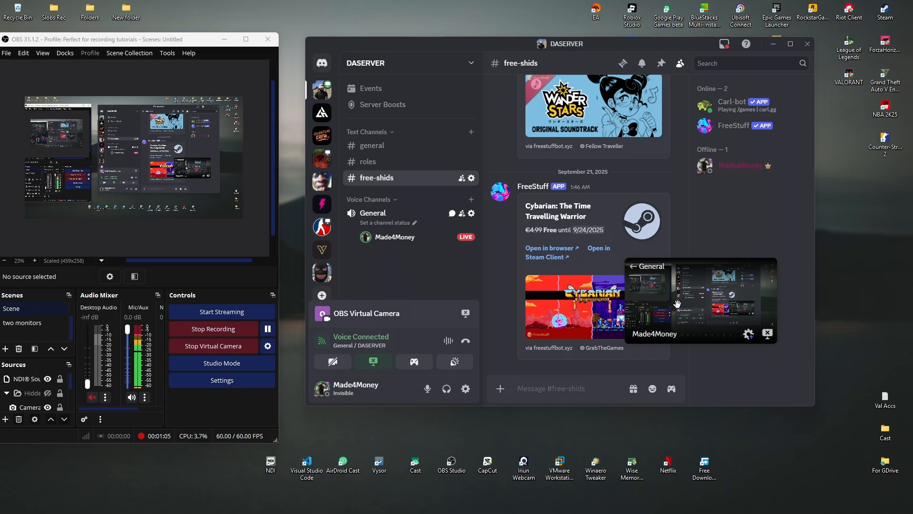
mouse_move(701, 307)
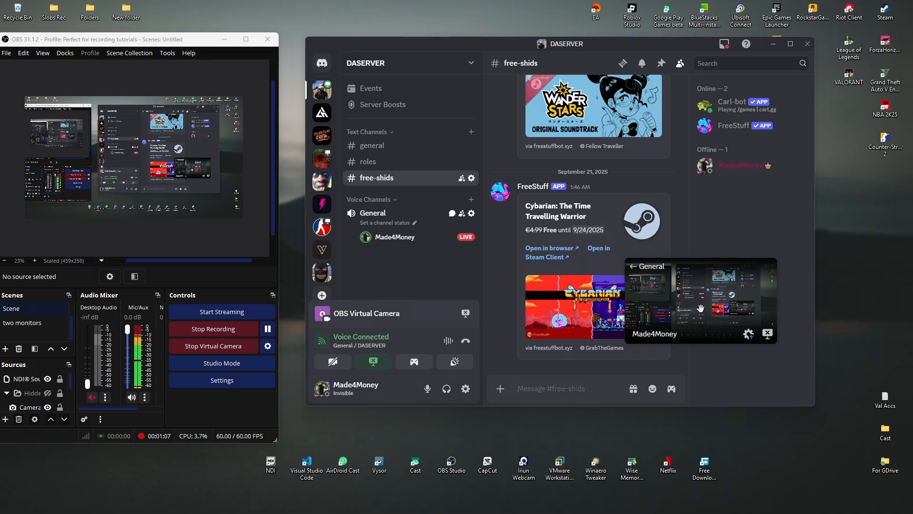
Step: Watch the live share in the voice channel with OBS on the 'two monitors' scene
click(698, 308)
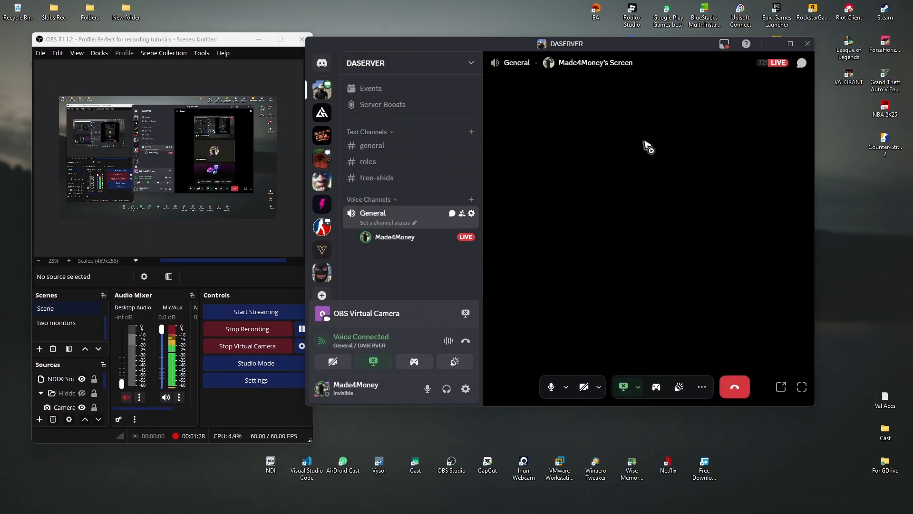
click(57, 323)
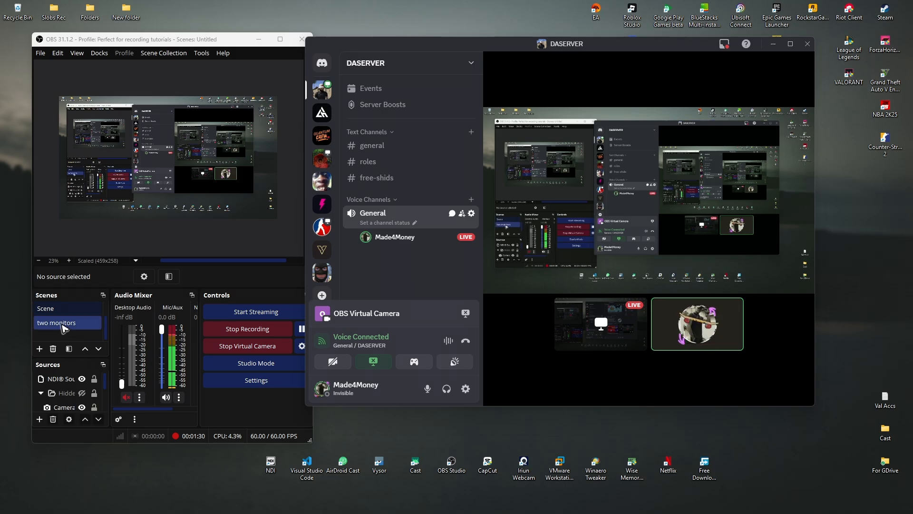